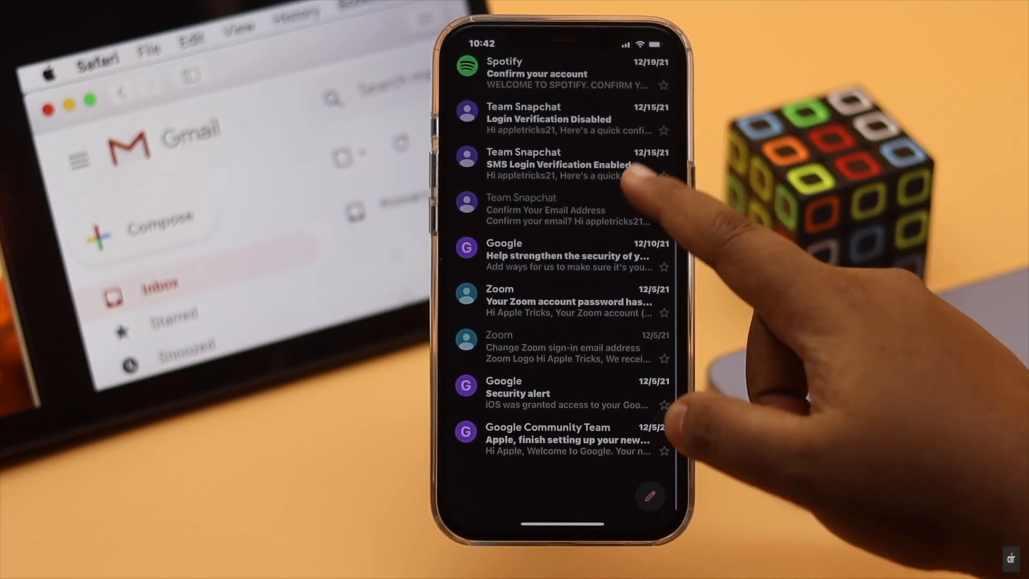
Step: Add a new label named 'Google' and reopen the side menu to see it
{"action": "scroll", "scroll_direction": "down", "scroll_amount": 3}
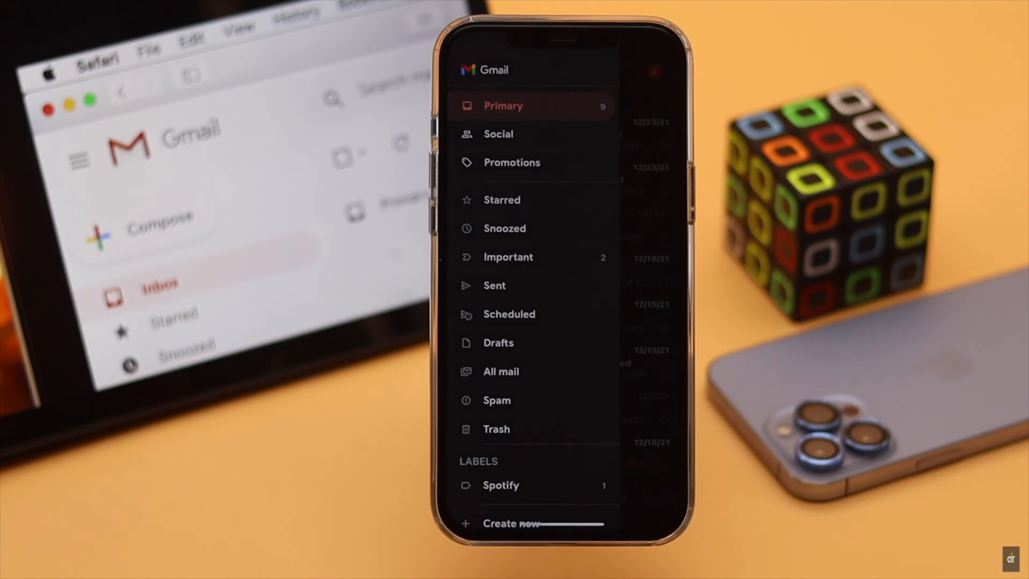
{"action": "scroll", "scroll_direction": "down", "scroll_amount": 3}
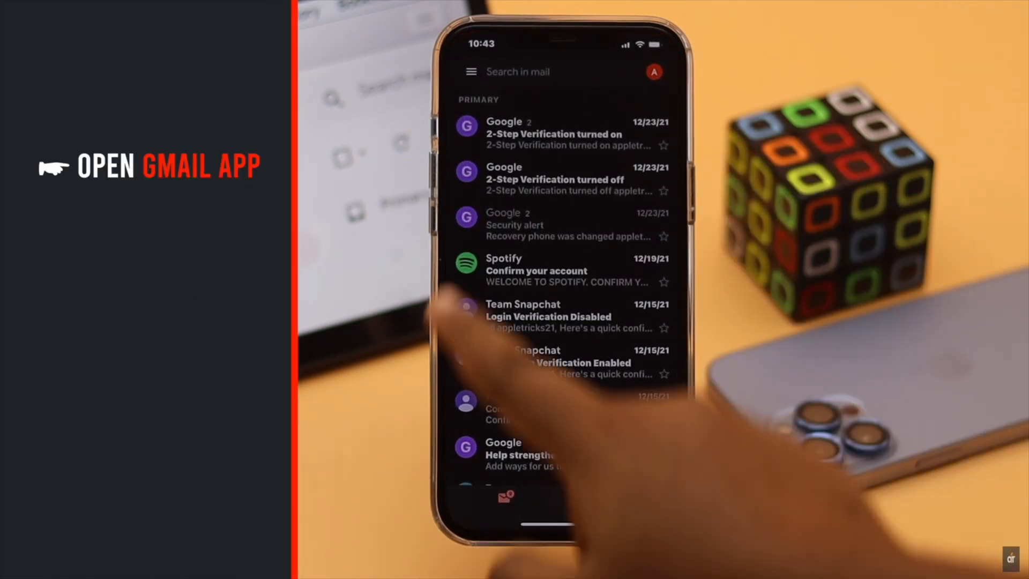
{"action": "left_click", "coordinate": [473, 72]}
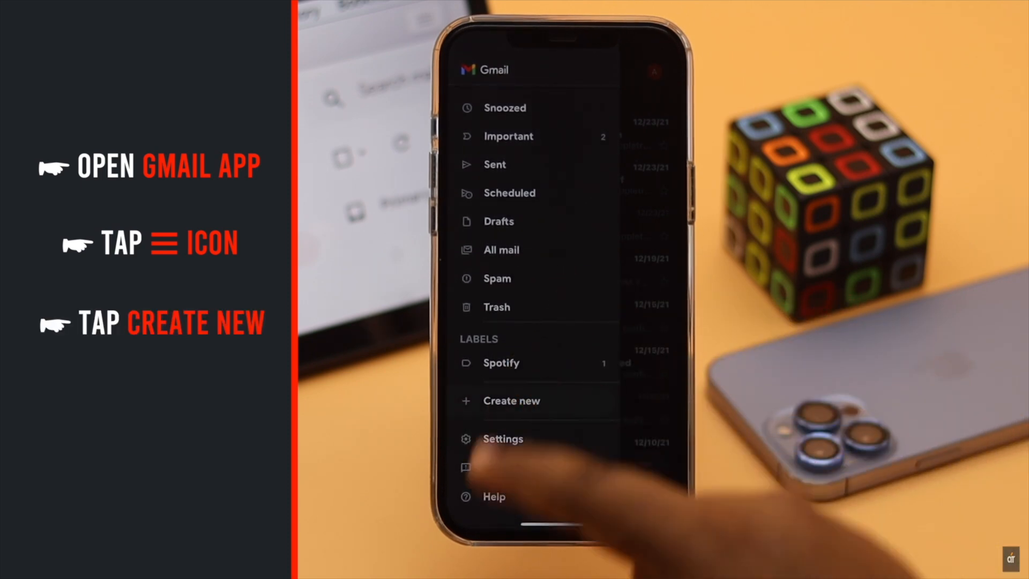
{"action": "left_click", "coordinate": [512, 401]}
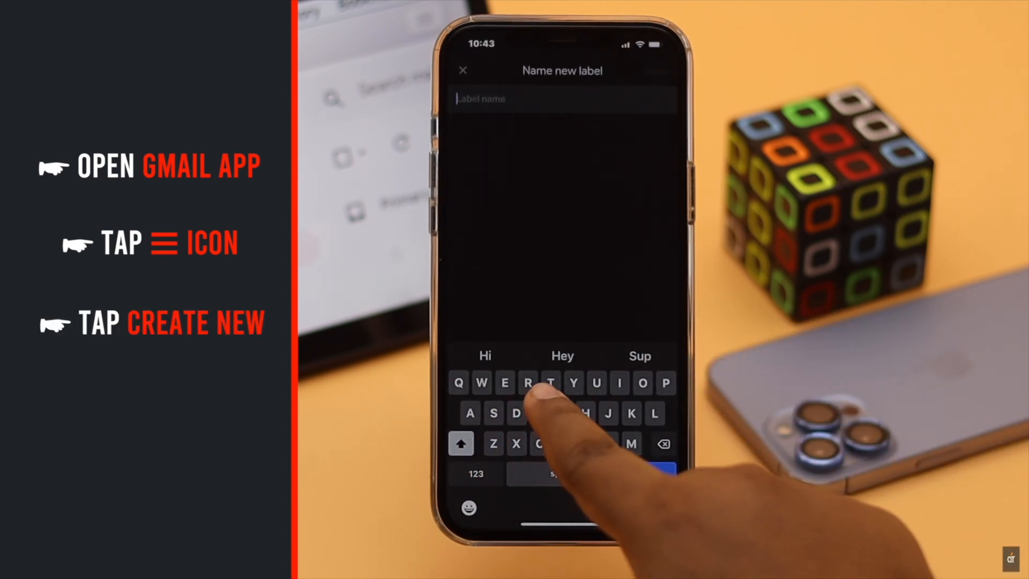
{"action": "type", "text": "Google"}
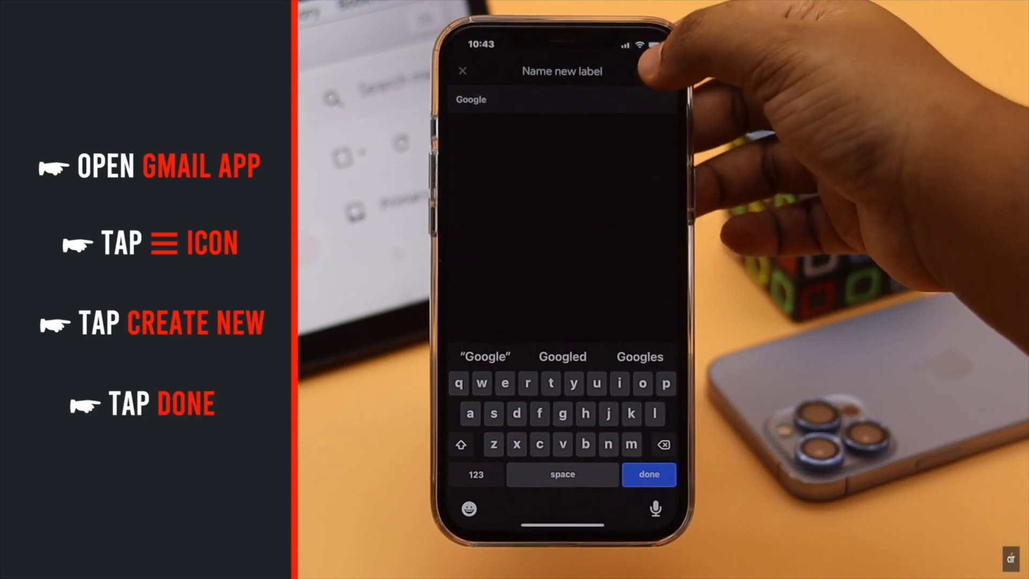
{"action": "left_click", "coordinate": [648, 474]}
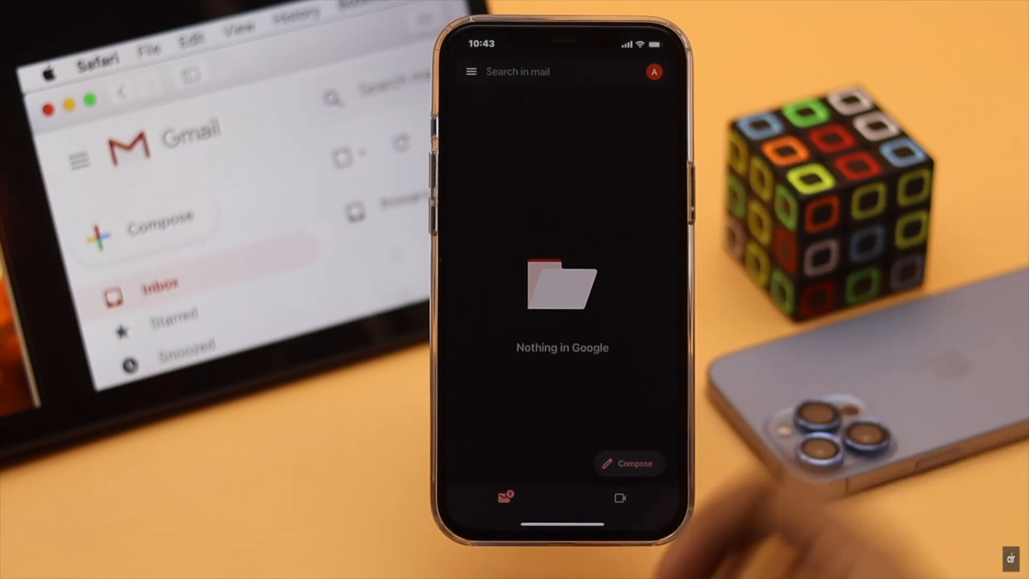
{"action": "left_click", "coordinate": [470, 71]}
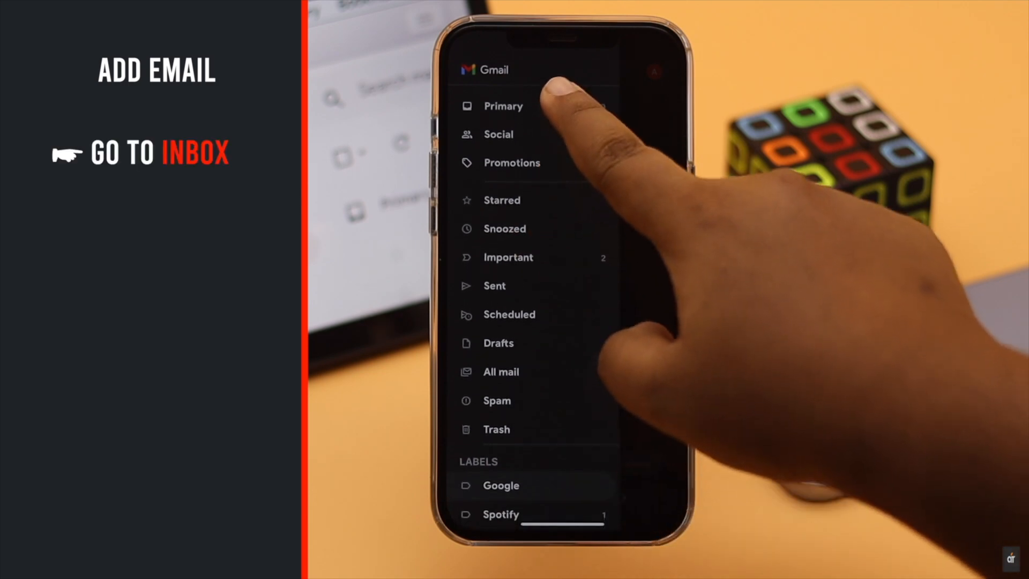
Step: Tag the '2-Step Verification turned on' email in Primary with the Google label
{"action": "left_click", "coordinate": [503, 105]}
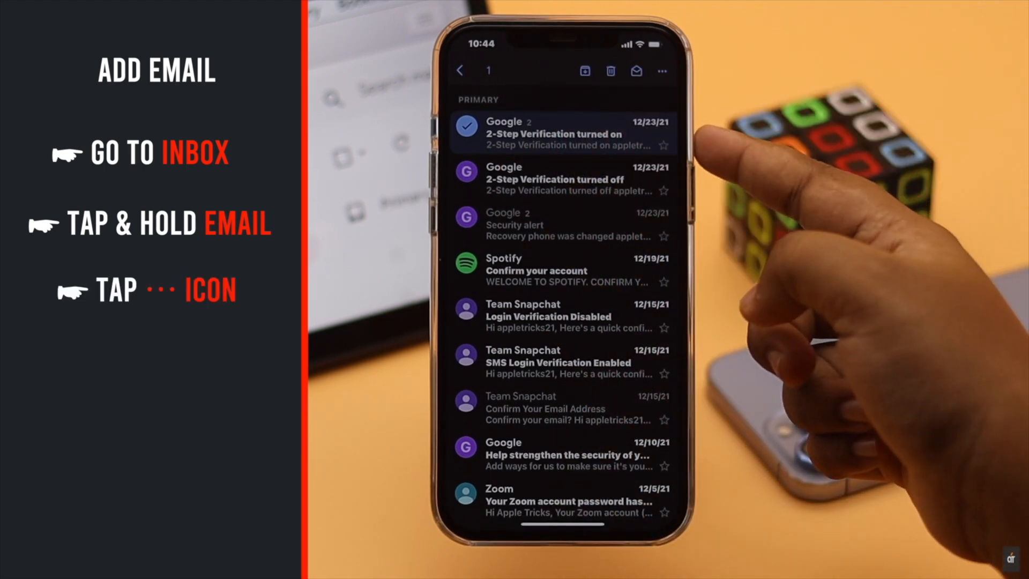
{"action": "left_click", "coordinate": [663, 70]}
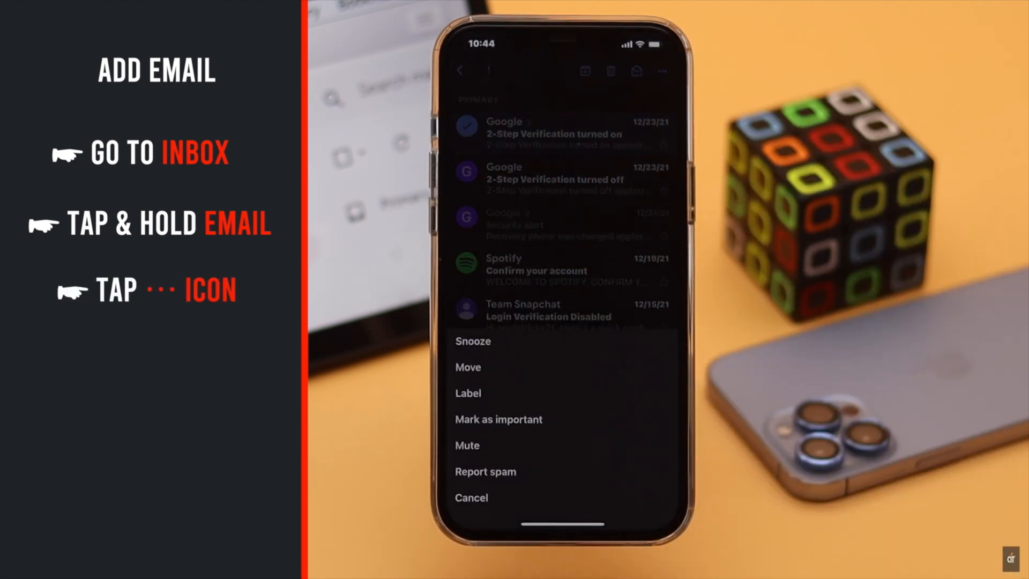
{"action": "left_click", "coordinate": [468, 393]}
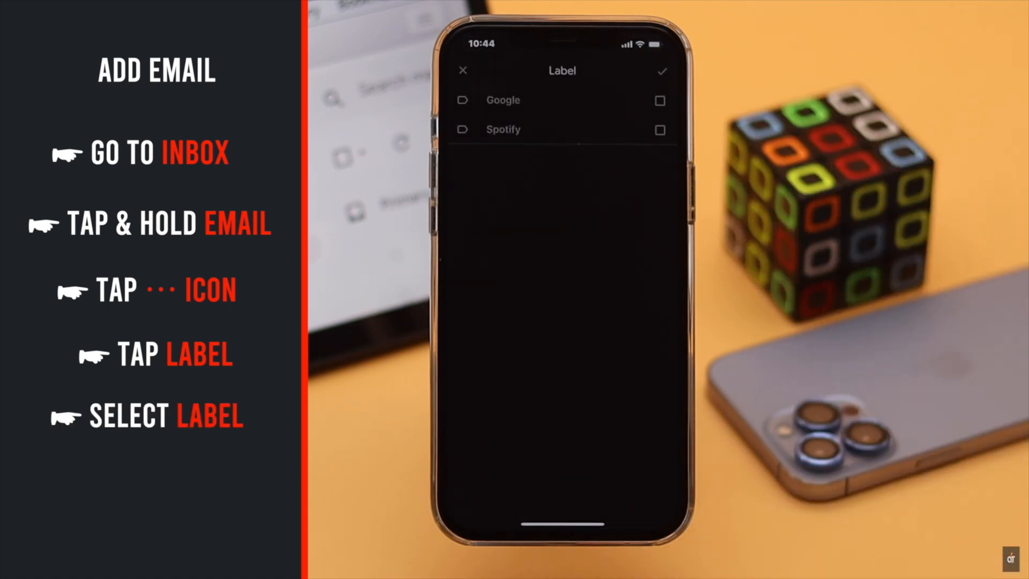
{"action": "left_click", "coordinate": [659, 100]}
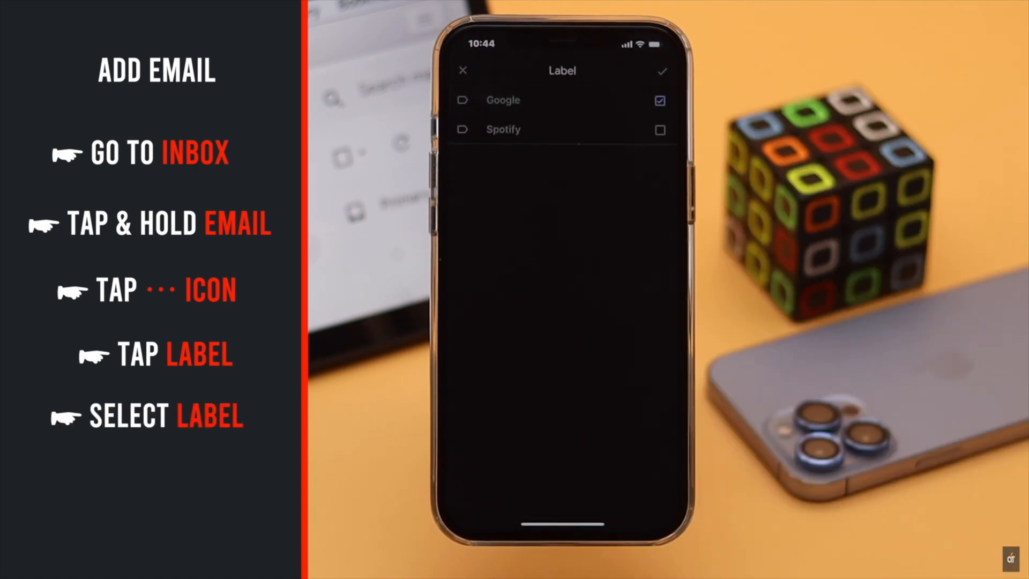
{"action": "left_click", "coordinate": [661, 71]}
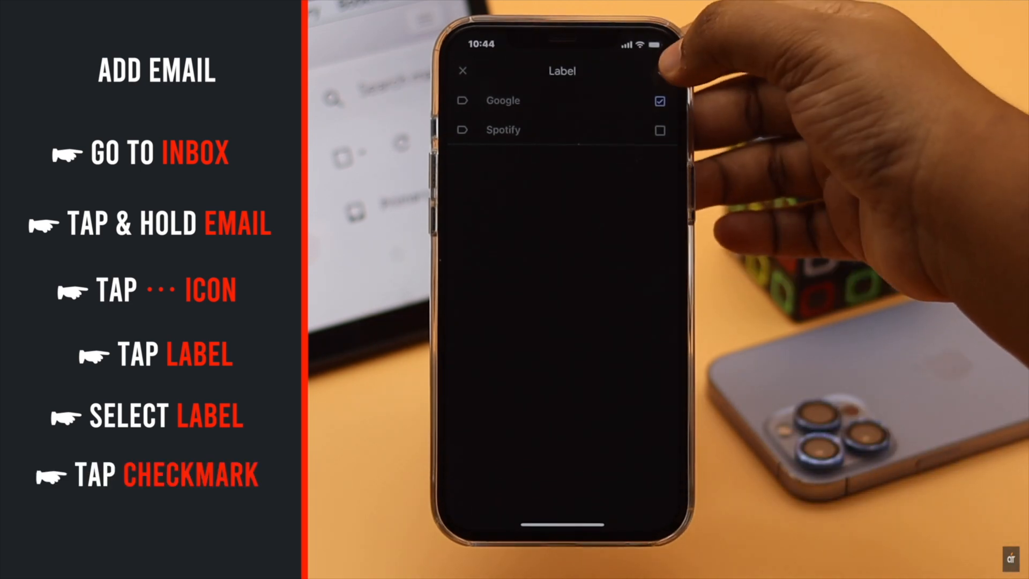
{"action": "left_click", "coordinate": [660, 101]}
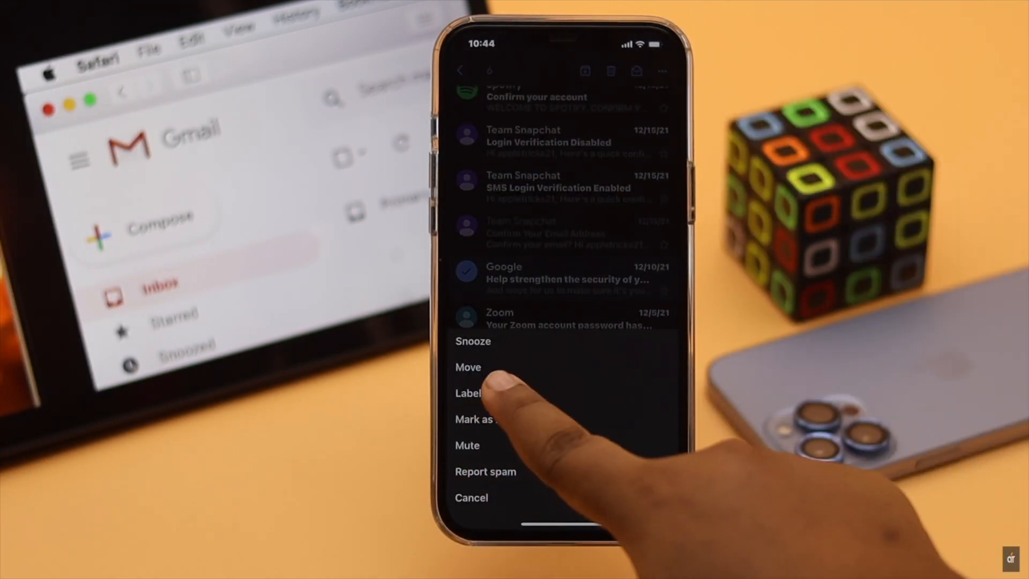
Step: Label the next selected email Google, then open '2-Step Verification turned on' showing Inbox and Google
{"action": "left_click", "coordinate": [467, 392]}
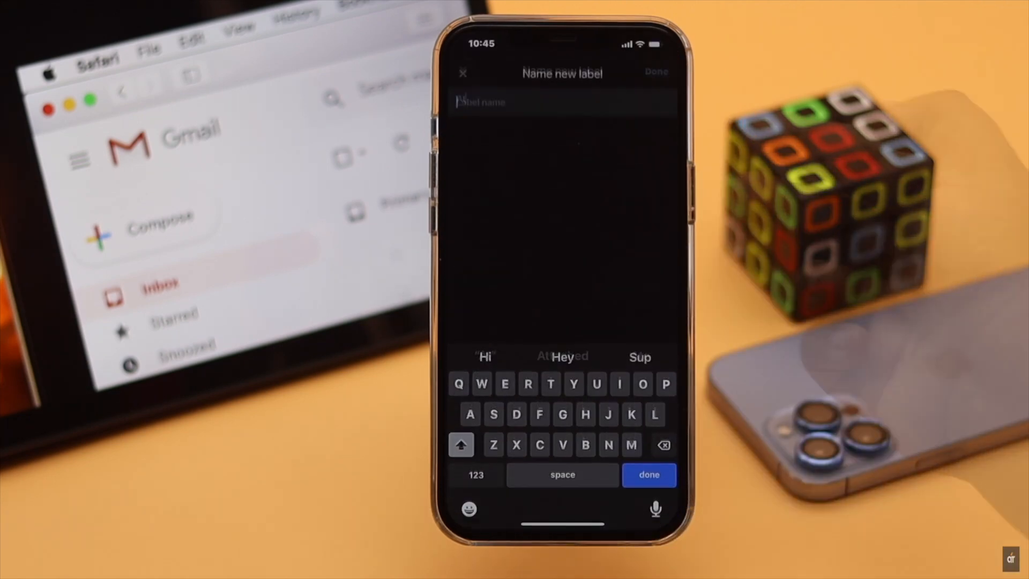
{"action": "left_click", "coordinate": [463, 71]}
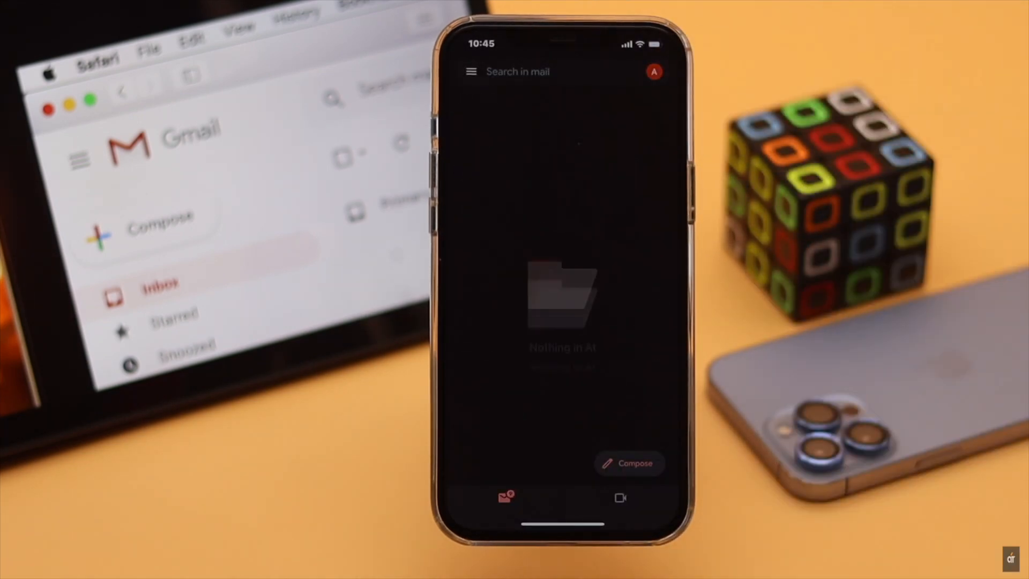
{"action": "left_click", "coordinate": [471, 71]}
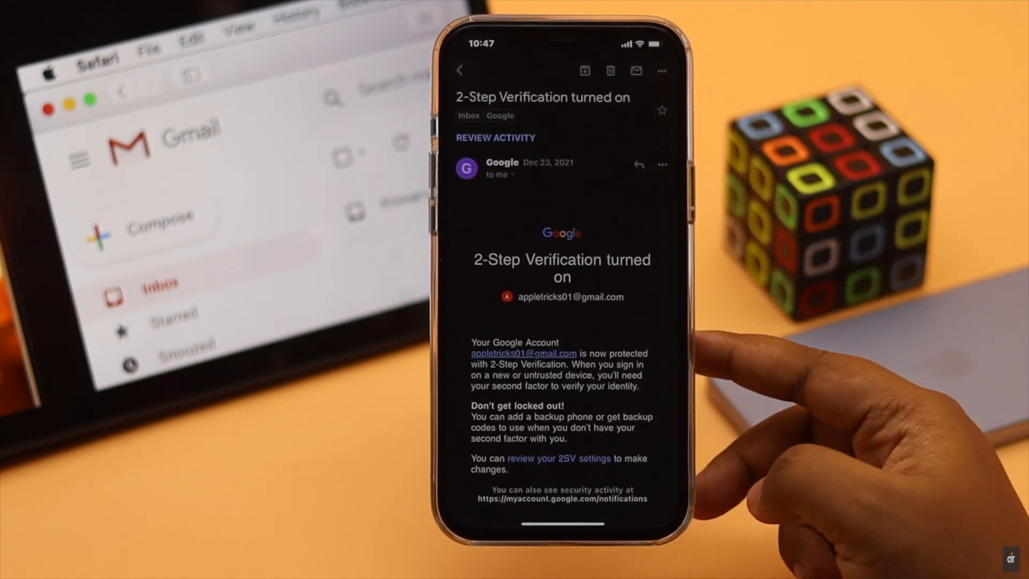
Step: Return to the Google label's six emails and show the mailboxes and labels list
{"action": "left_click", "coordinate": [461, 71]}
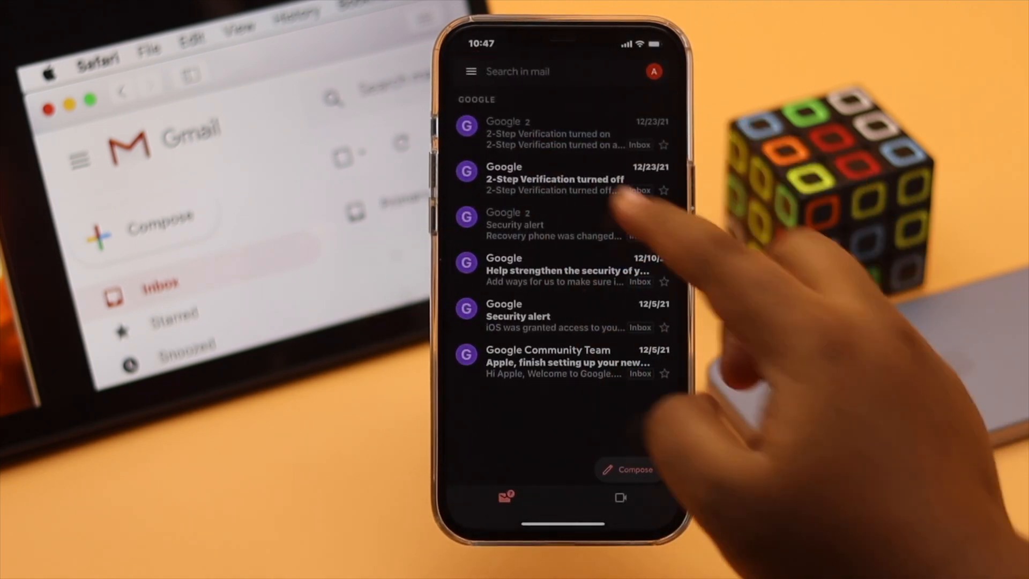
{"action": "left_click", "coordinate": [471, 70]}
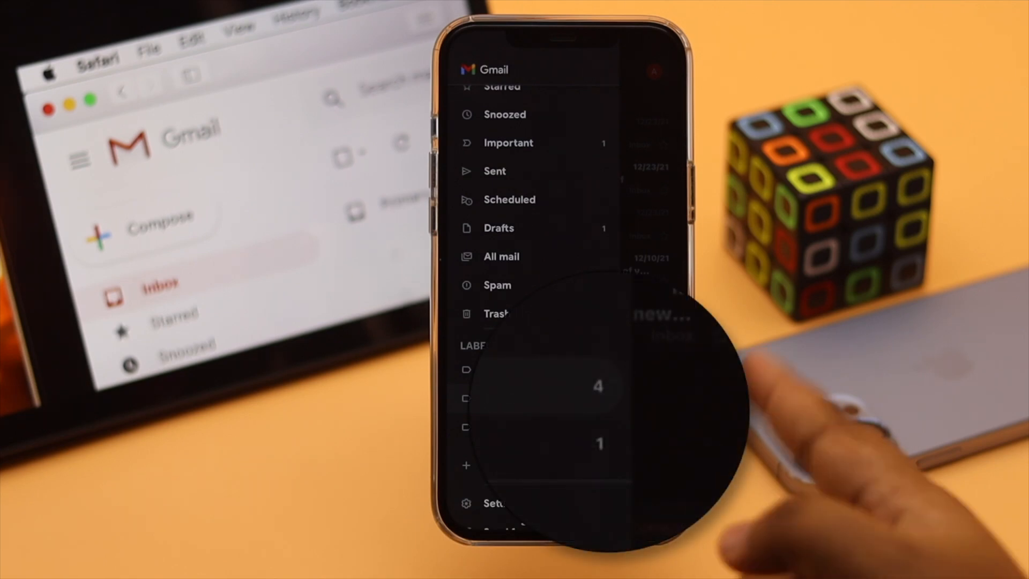